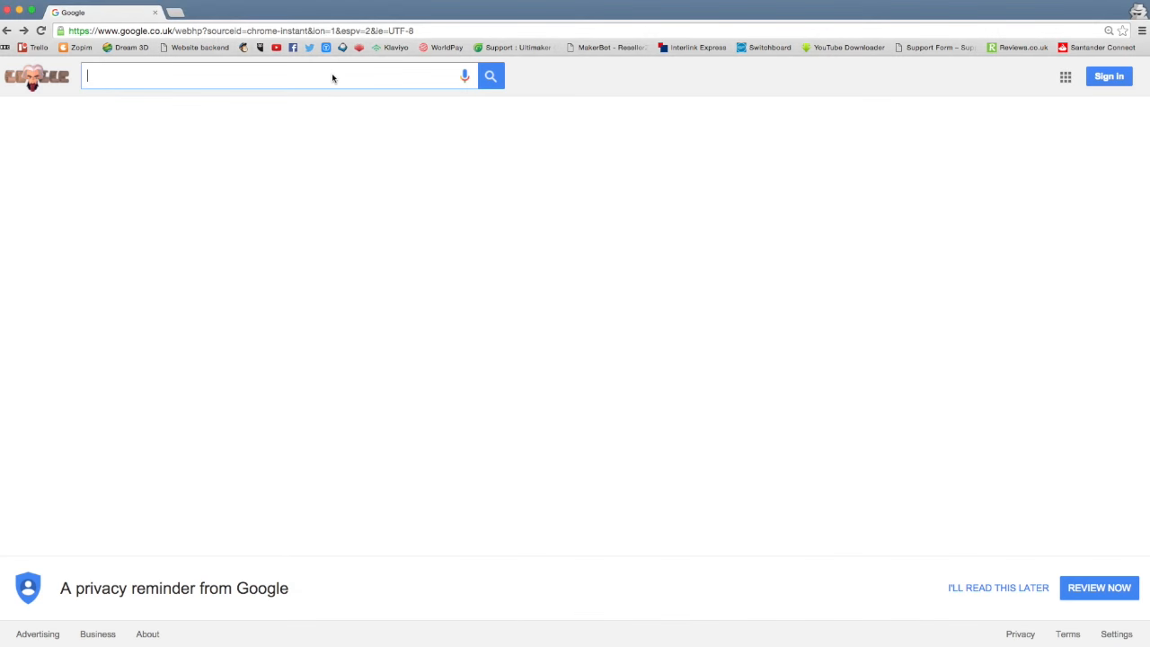
# Search Google for 'Thingiverse' and open the official Thingiverse site.
pyautogui.write('Thing')
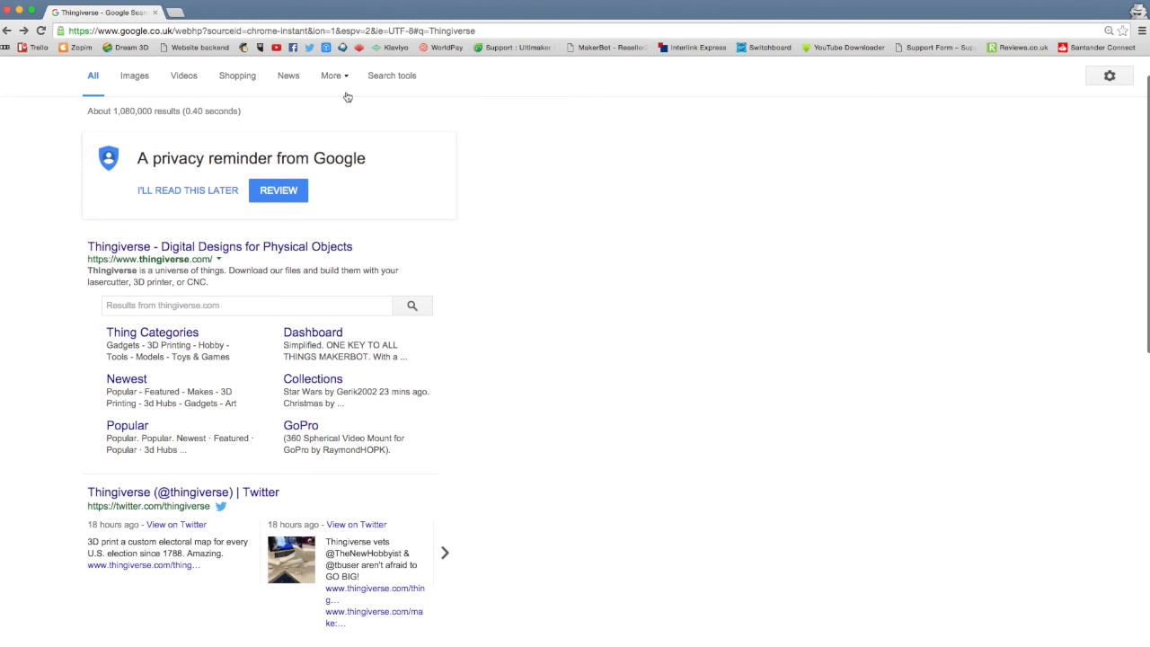
pyautogui.click(220, 247)
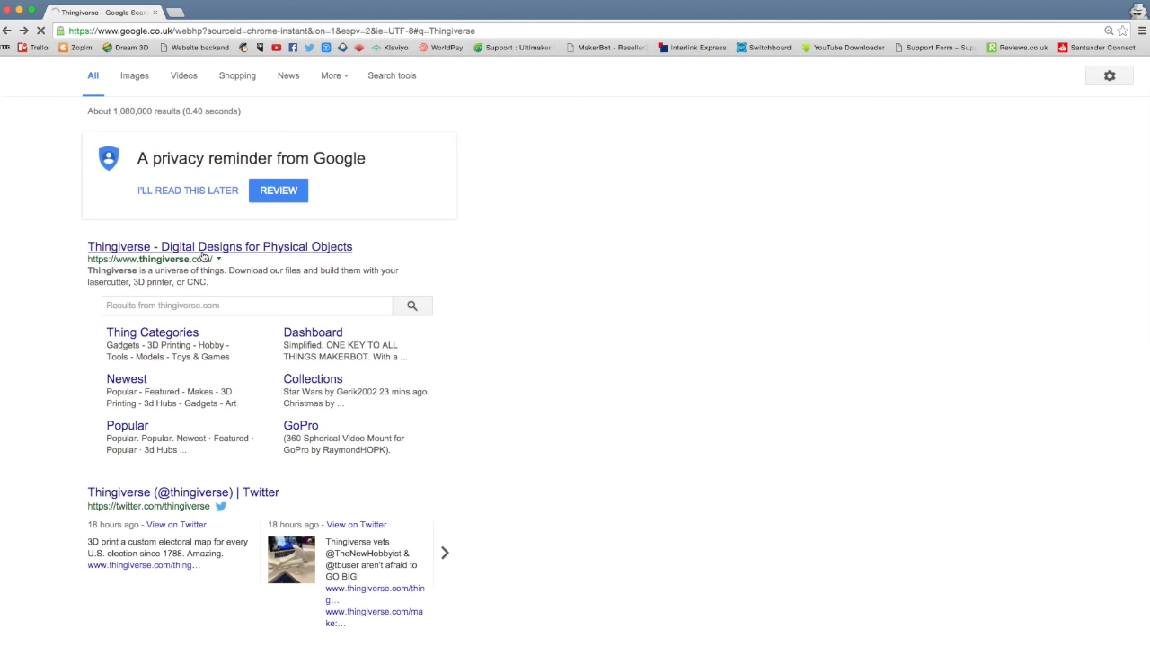
# Search Thingiverse for 'iphone 5' cases.
pyautogui.click(218, 247)
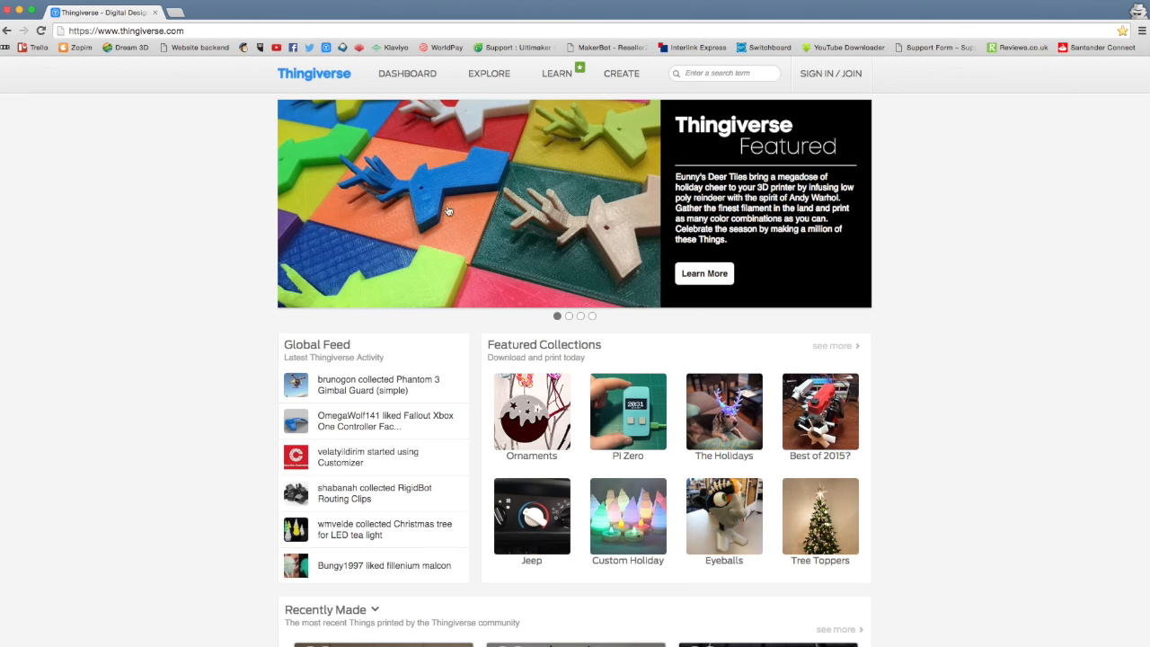
pyautogui.click(723, 72)
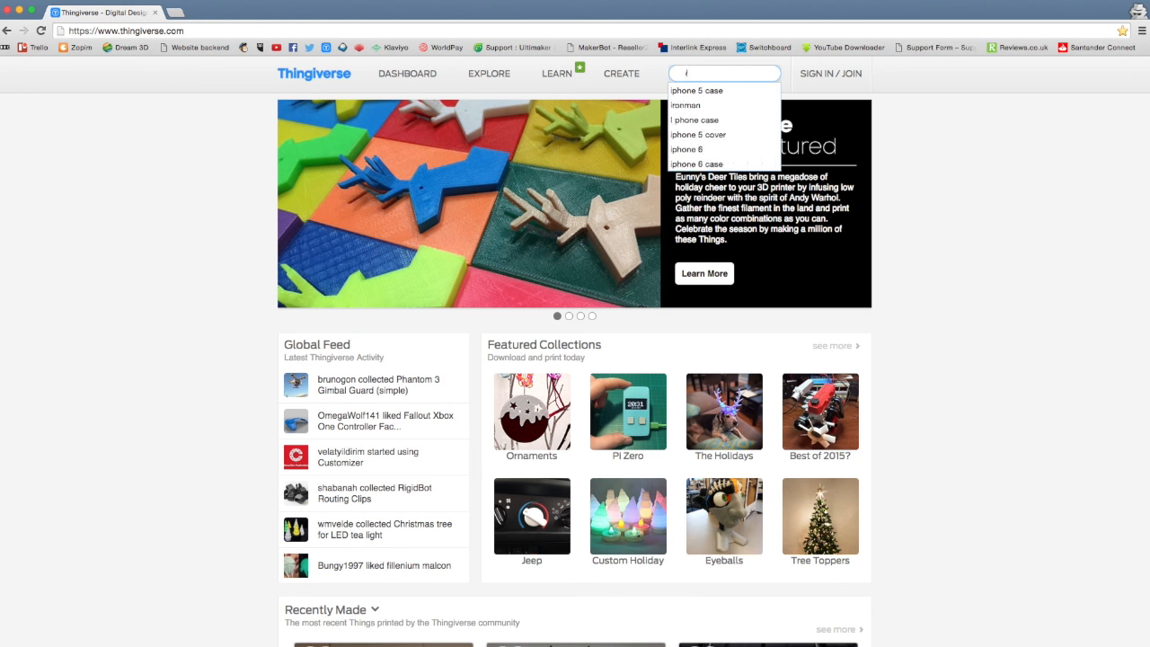
pyautogui.write('iphone 5')
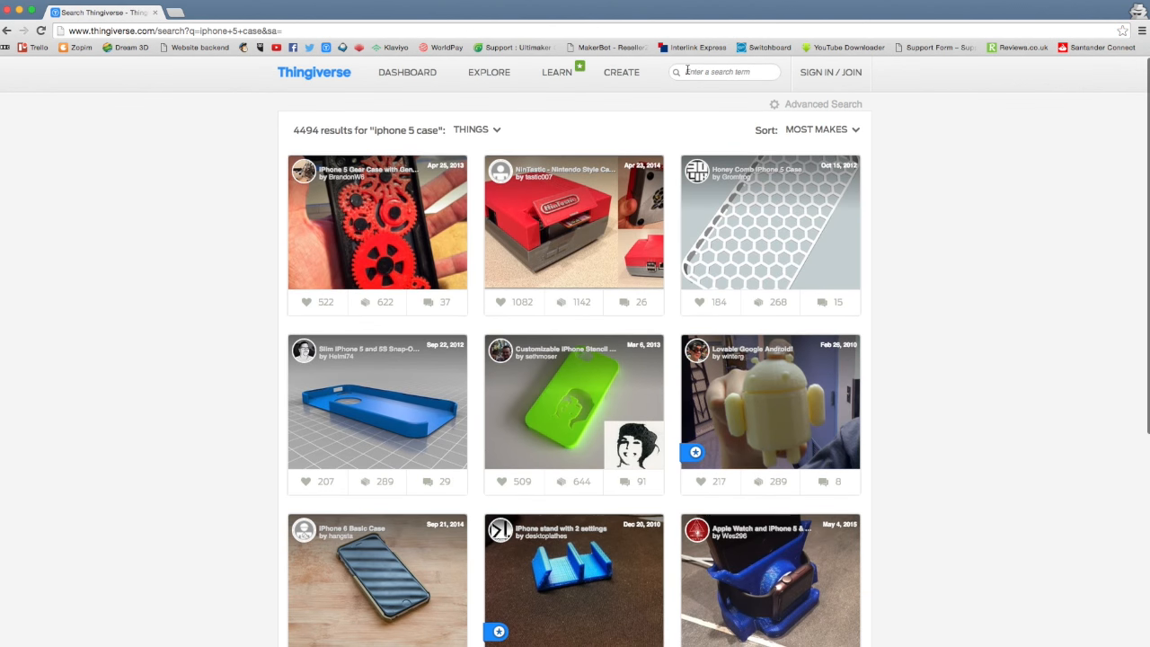
# Scroll through the iphone 5 case results until the blank case design appears.
pyautogui.scroll(-3)
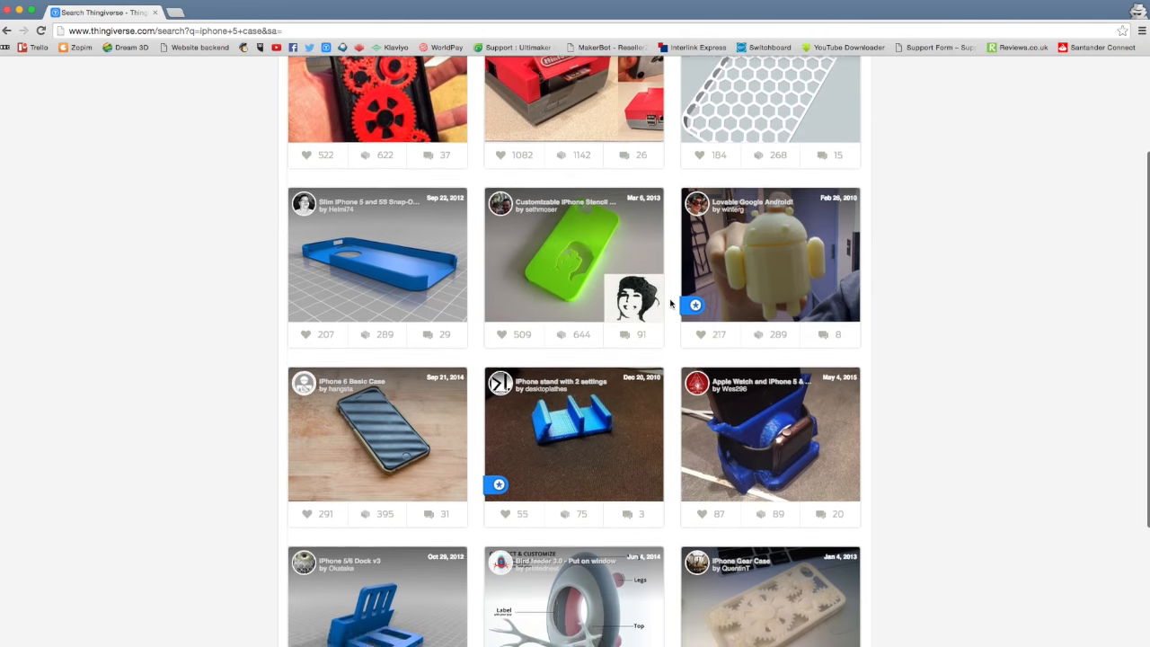
pyautogui.scroll(-3)
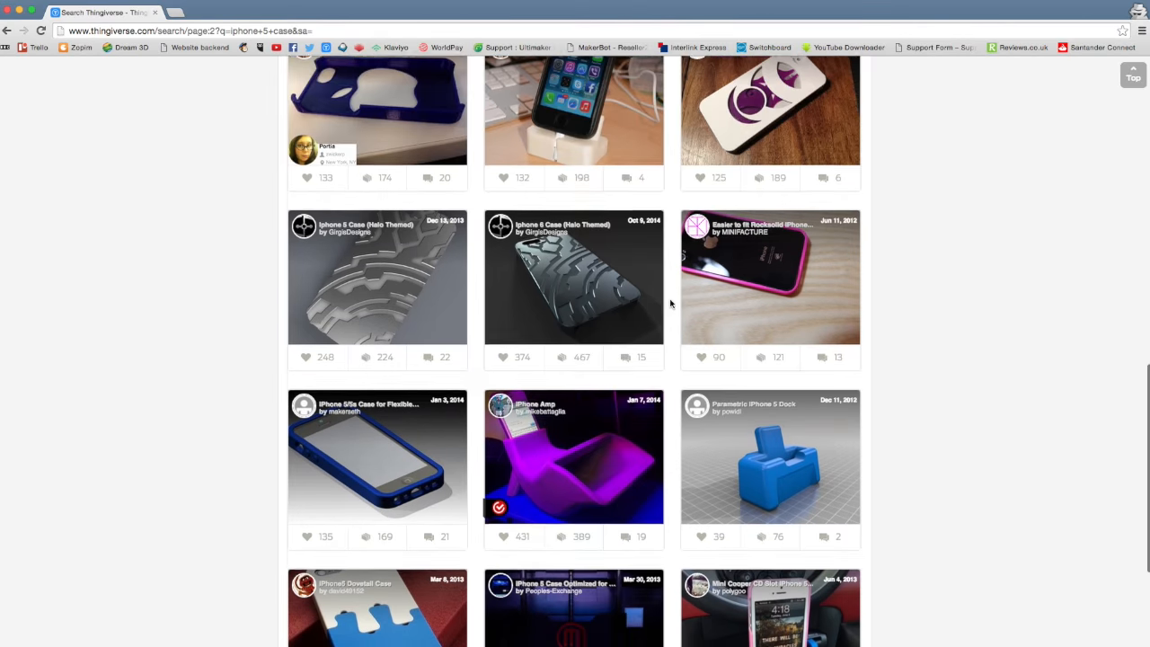
pyautogui.scroll(-3)
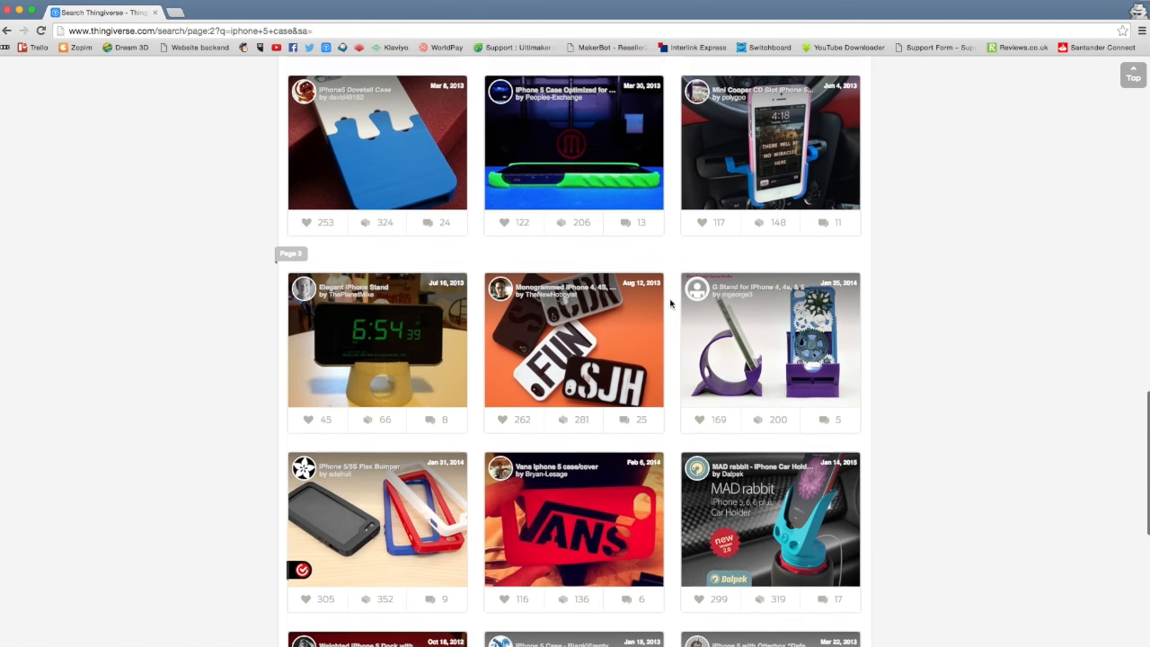
pyautogui.scroll(-3)
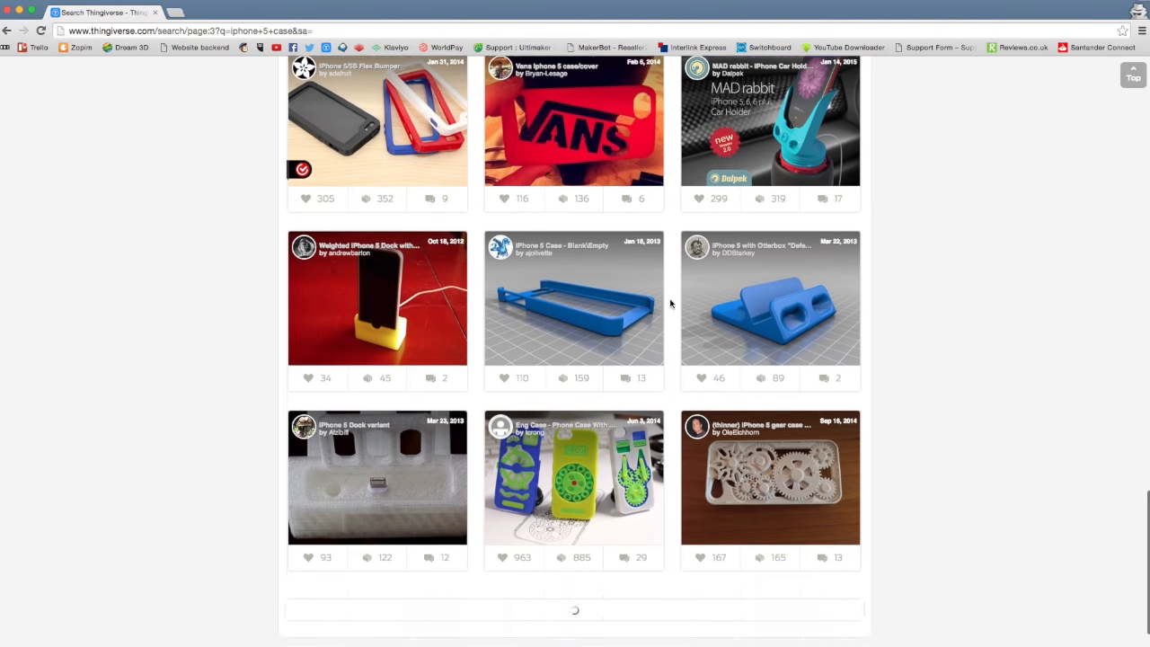
pyautogui.scroll(-3)
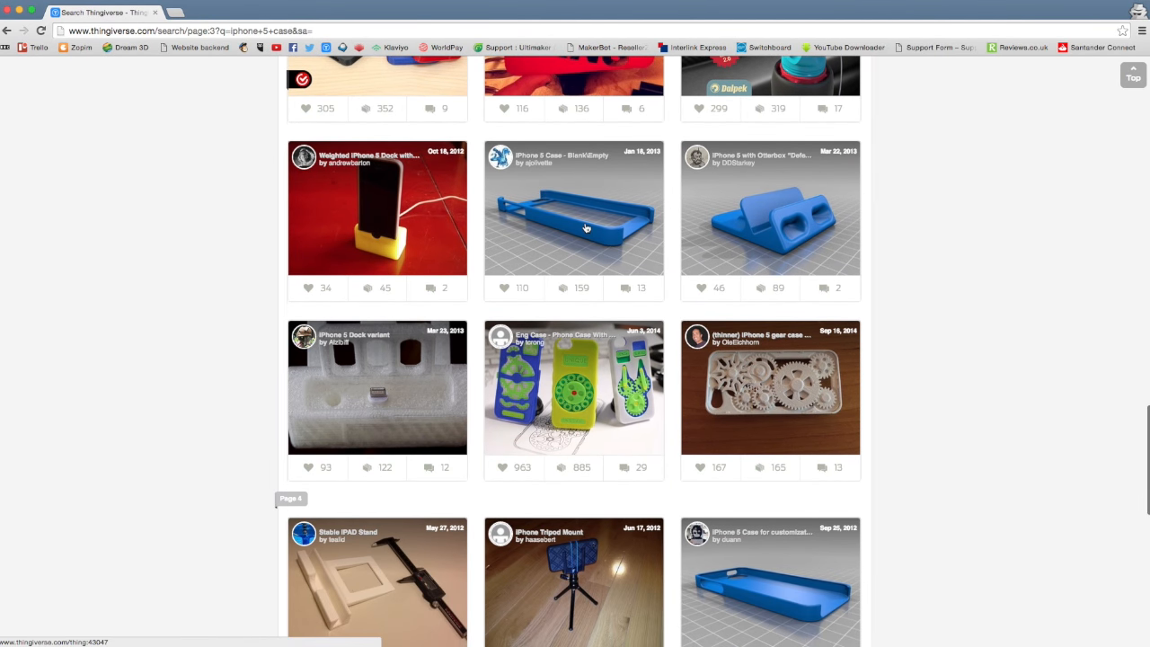
# Open the 'iPhone 5 Case - Blank\Empty' design and view its Thing Files.
pyautogui.click(574, 208)
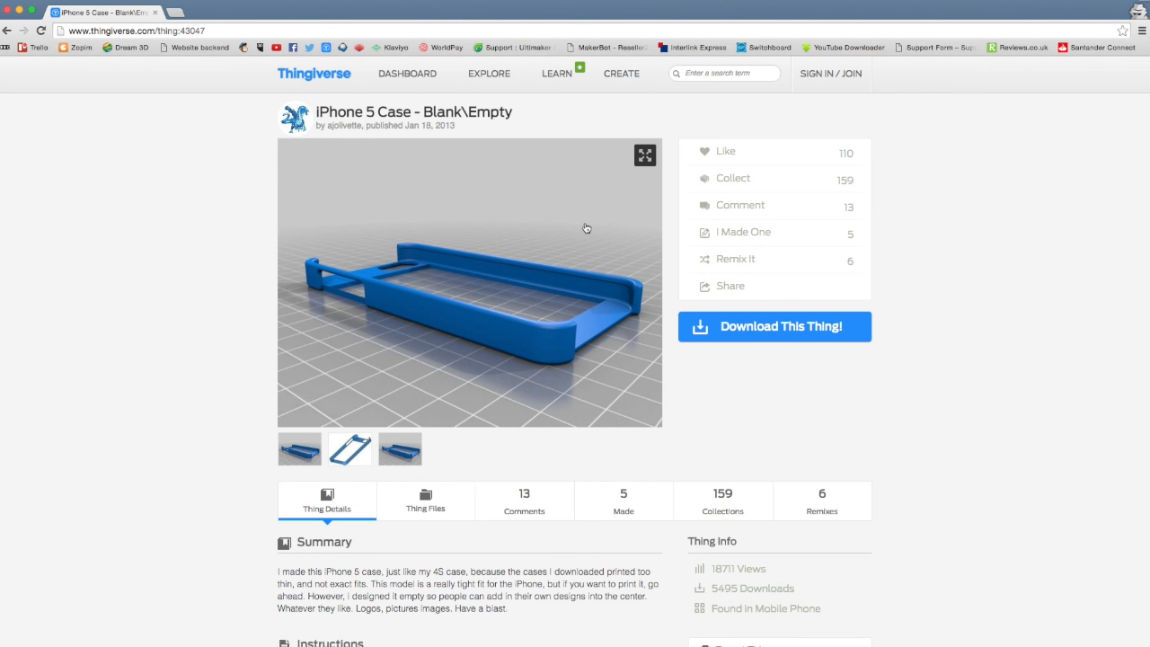
pyautogui.moveTo(549, 274)
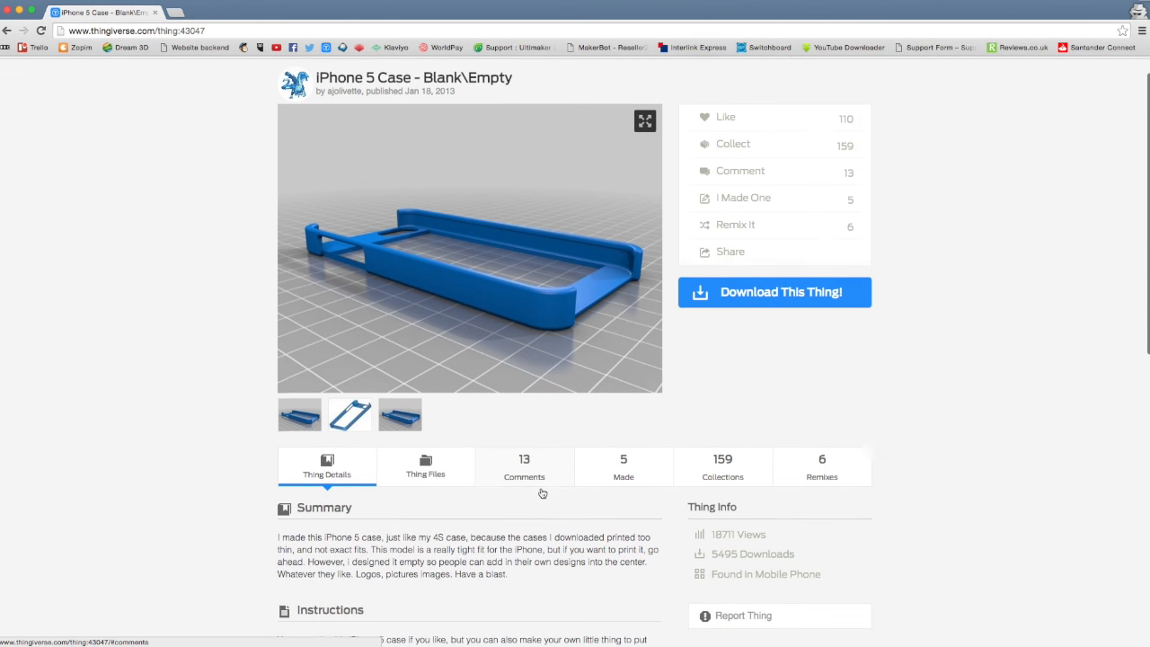
pyautogui.scroll(-3)
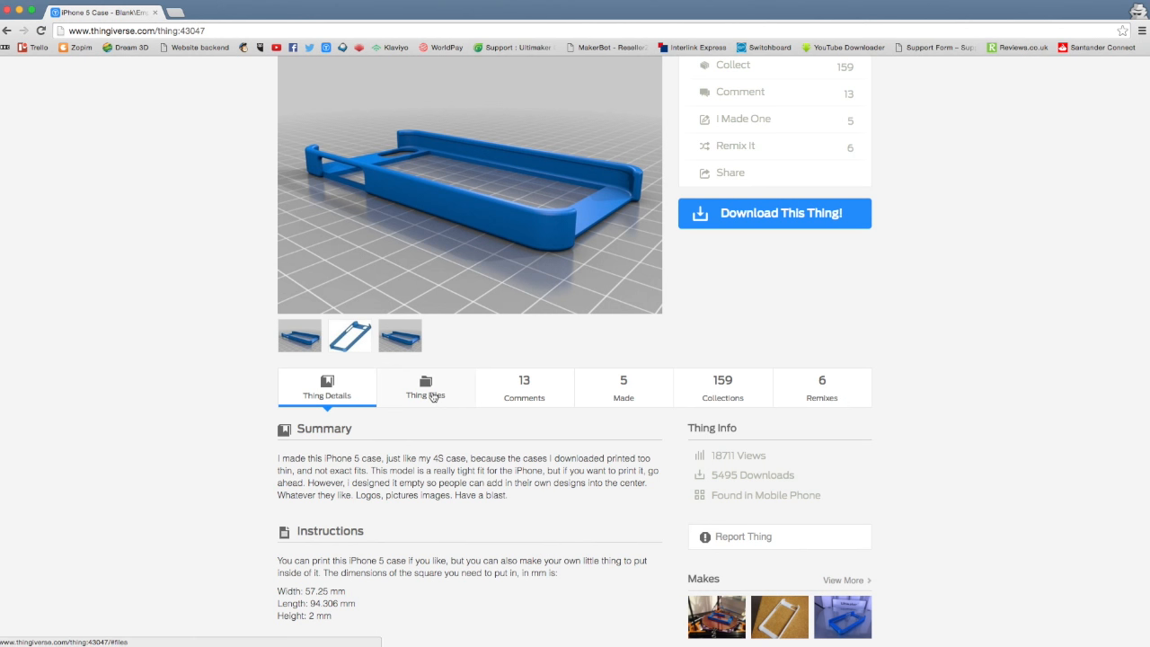
pyautogui.click(425, 387)
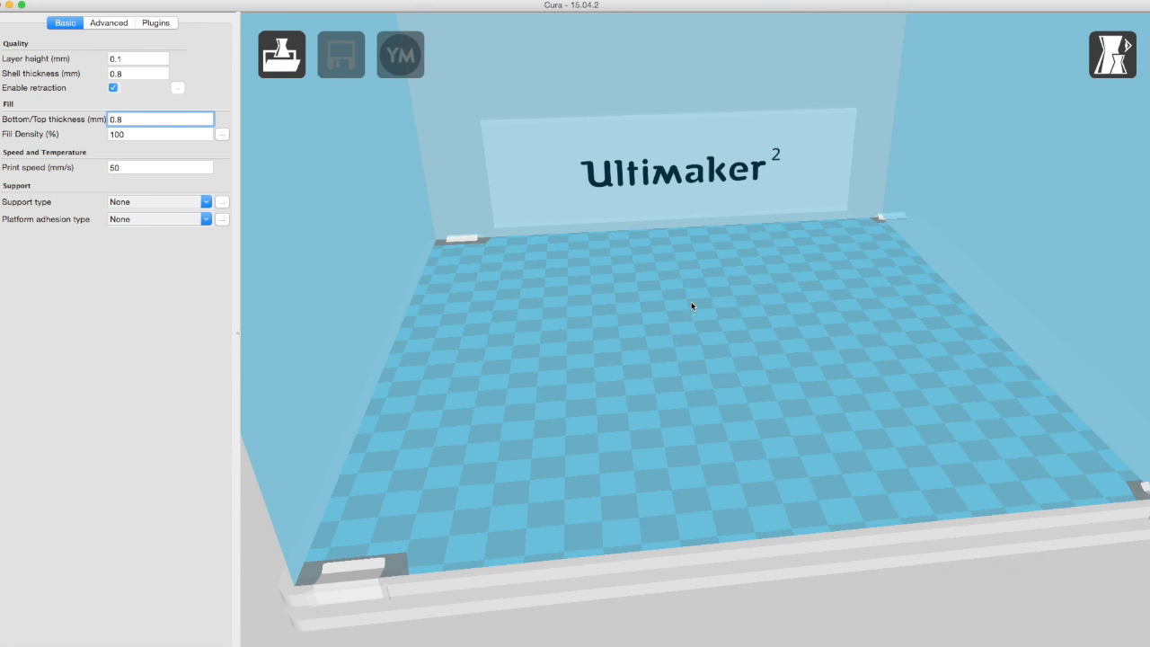
# Load the blank iPhone 5 case STL onto the Ultimaker 2 build plate and show view modes.
pyautogui.click(281, 54)
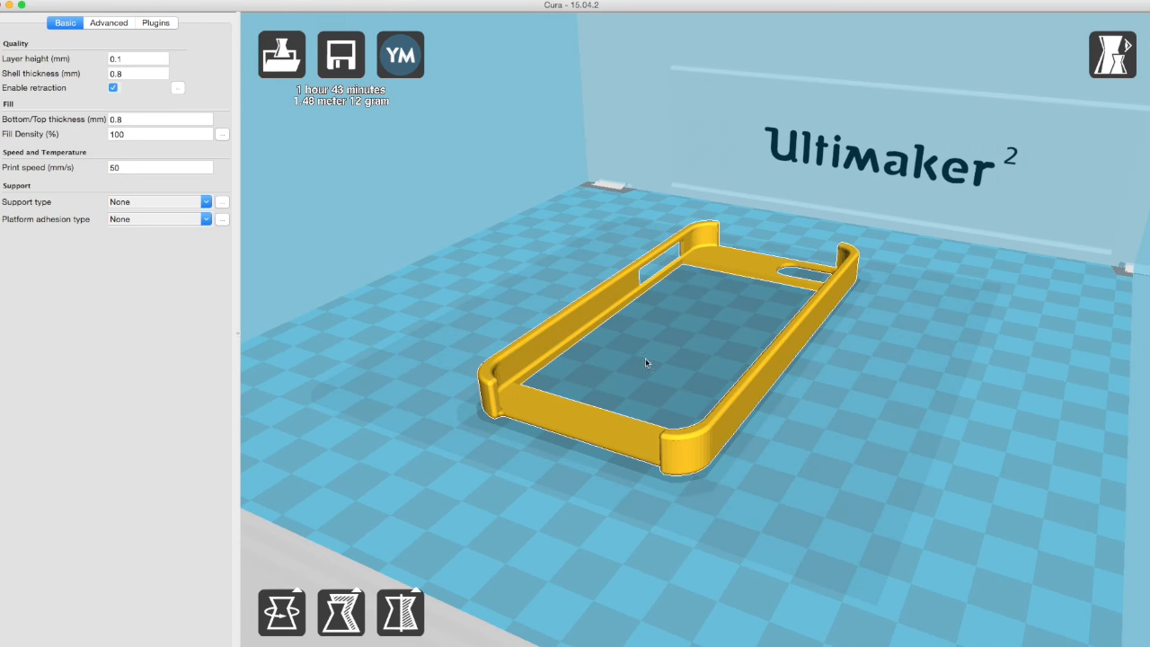
pyautogui.click(1112, 54)
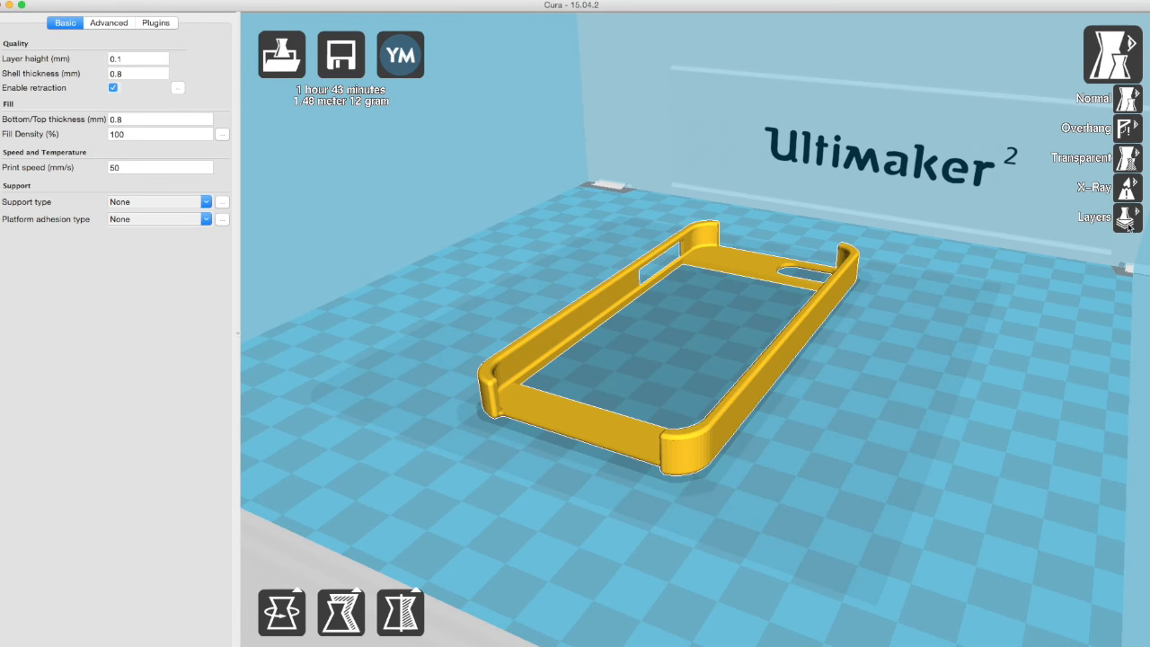
# Inspect the case in Layers view from layer 109 down to 24, then return to Normal view.
pyautogui.click(1095, 217)
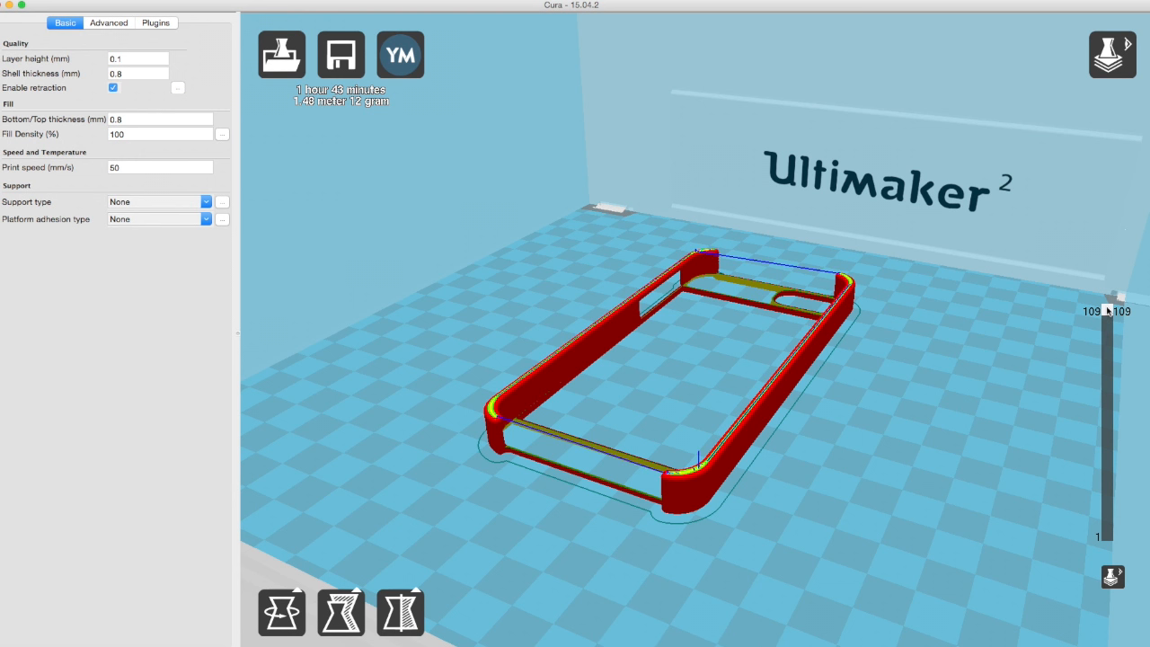
pyautogui.moveTo(1107, 311); pyautogui.dragTo(1107, 326)
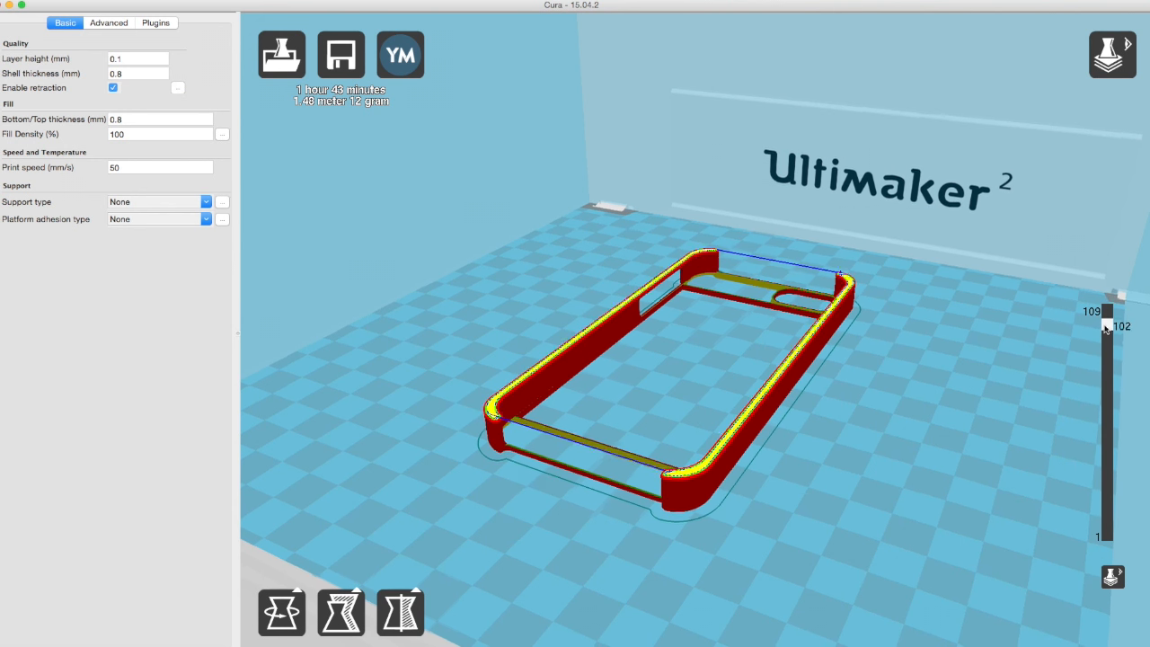
pyautogui.moveTo(1107, 327); pyautogui.dragTo(1097, 439)
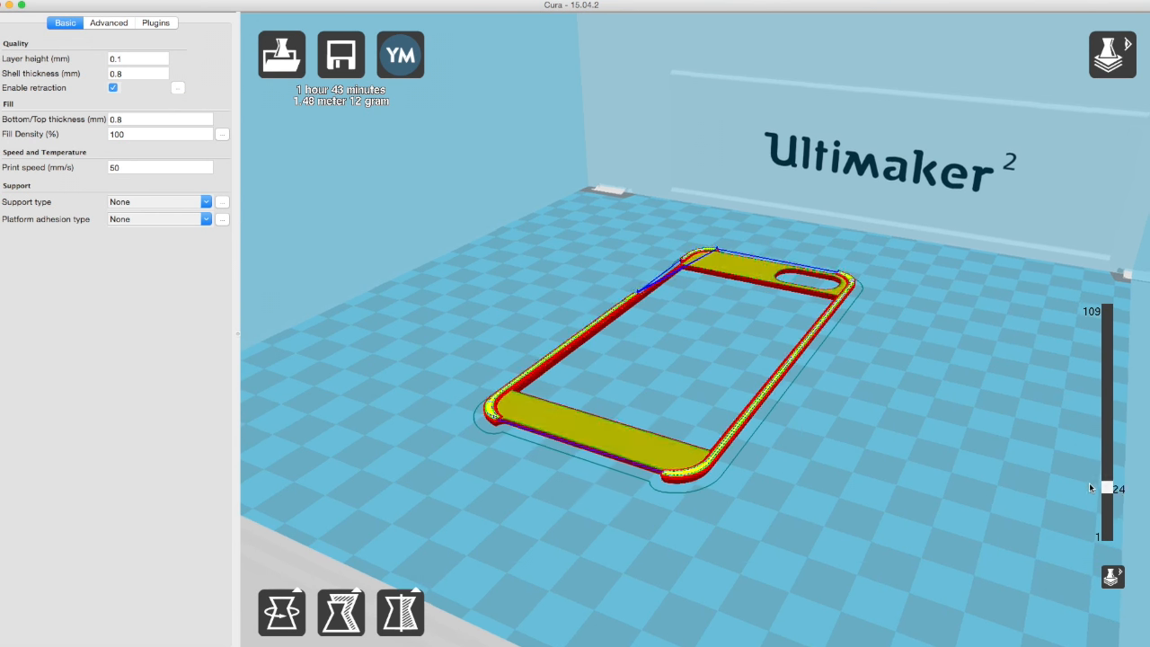
pyautogui.moveTo(1107, 487); pyautogui.dragTo(1107, 376)
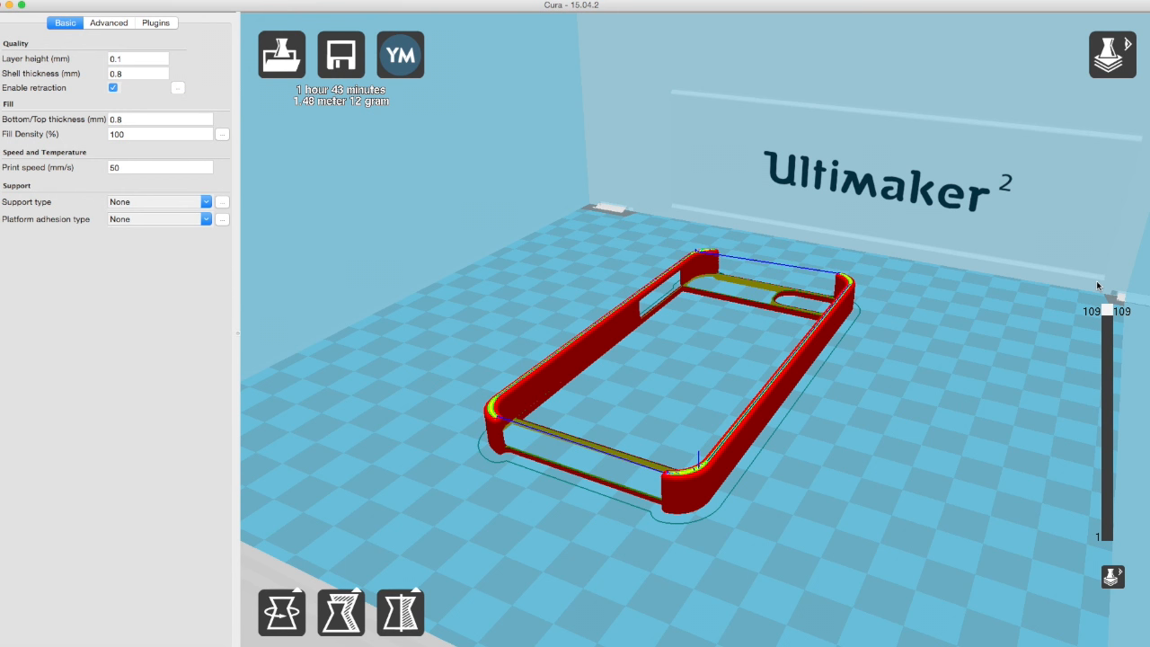
pyautogui.click(1112, 54)
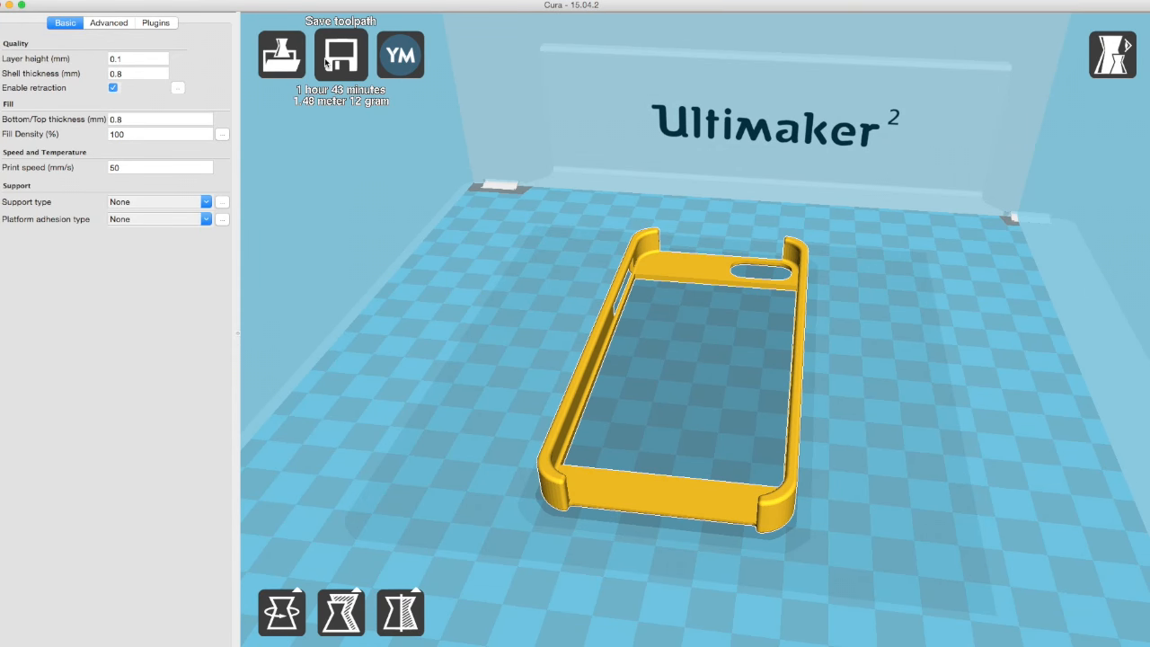
# Open the save toolpath dialog, proposing 'iPhone_5_Cover_-_empty (1)' in Documents.
pyautogui.click(339, 54)
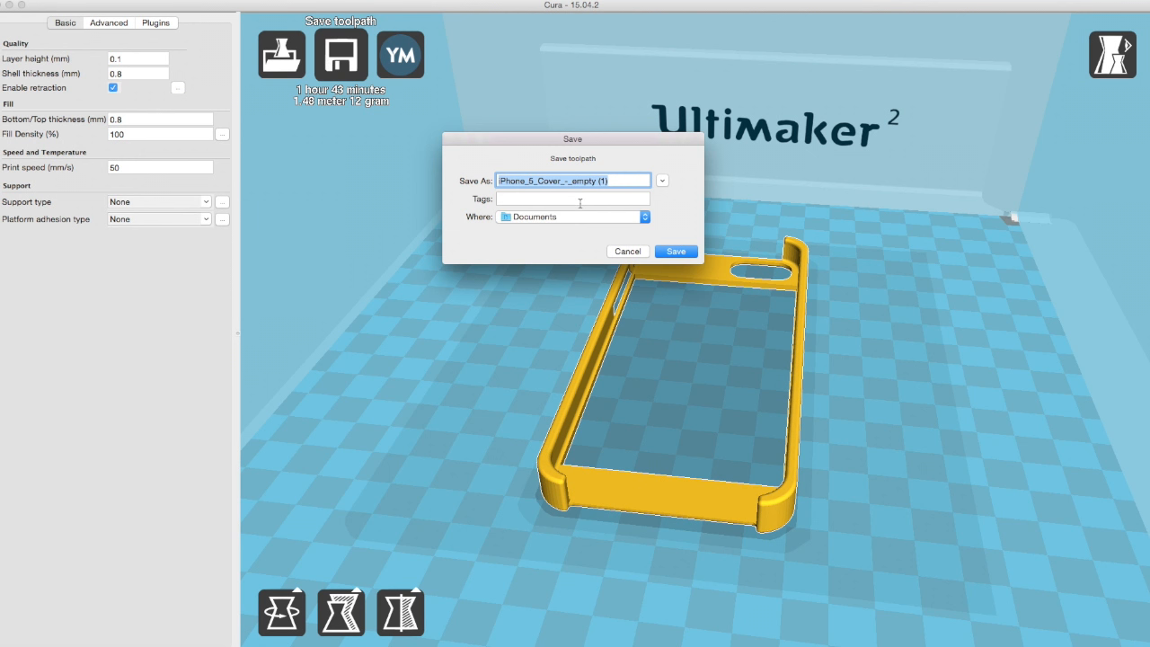
pyautogui.moveTo(665, 243)
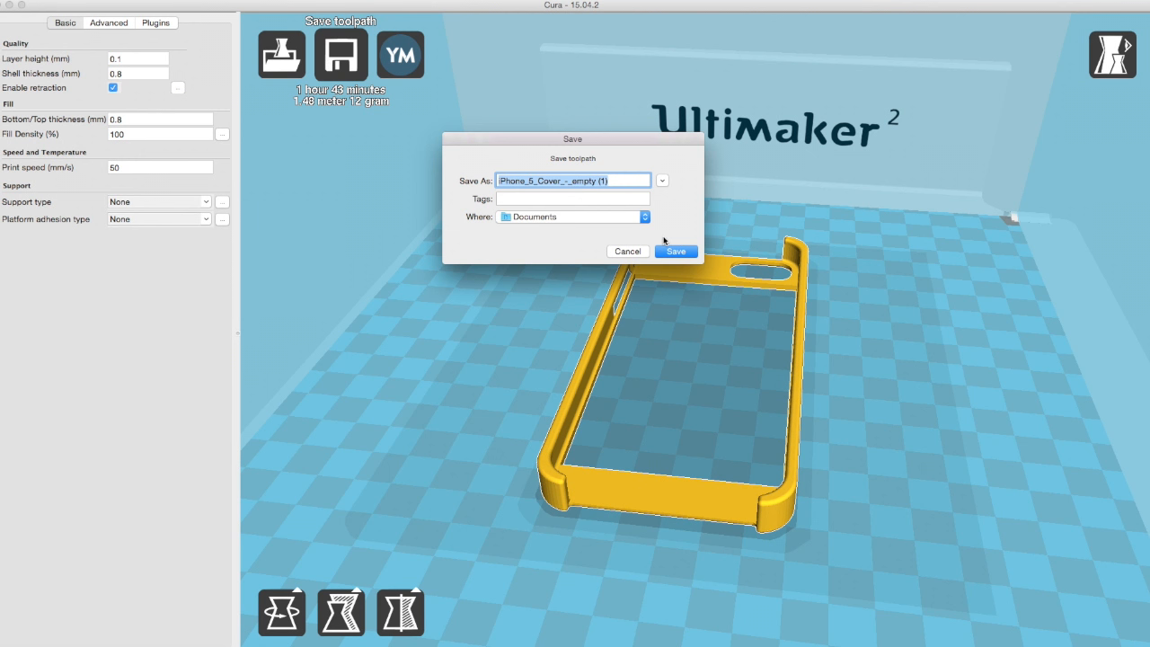